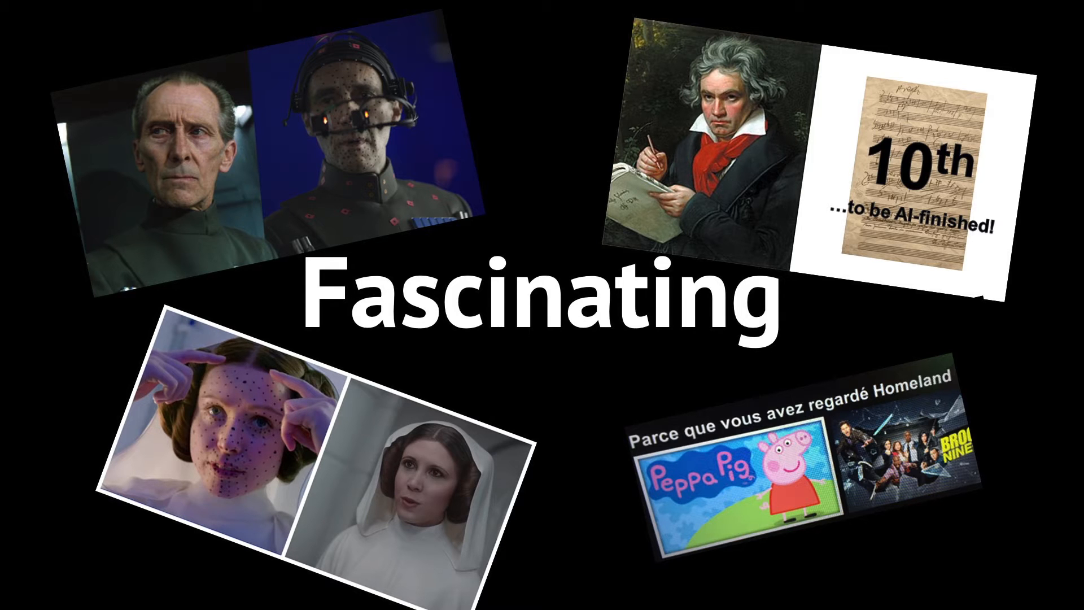
{"action": "key", "text": "Right"}
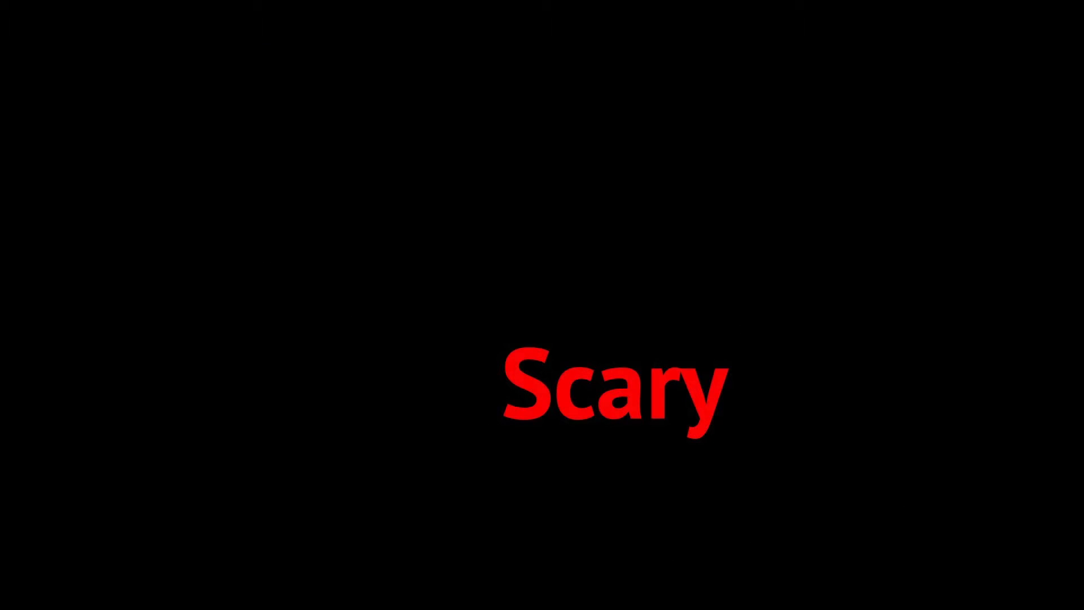